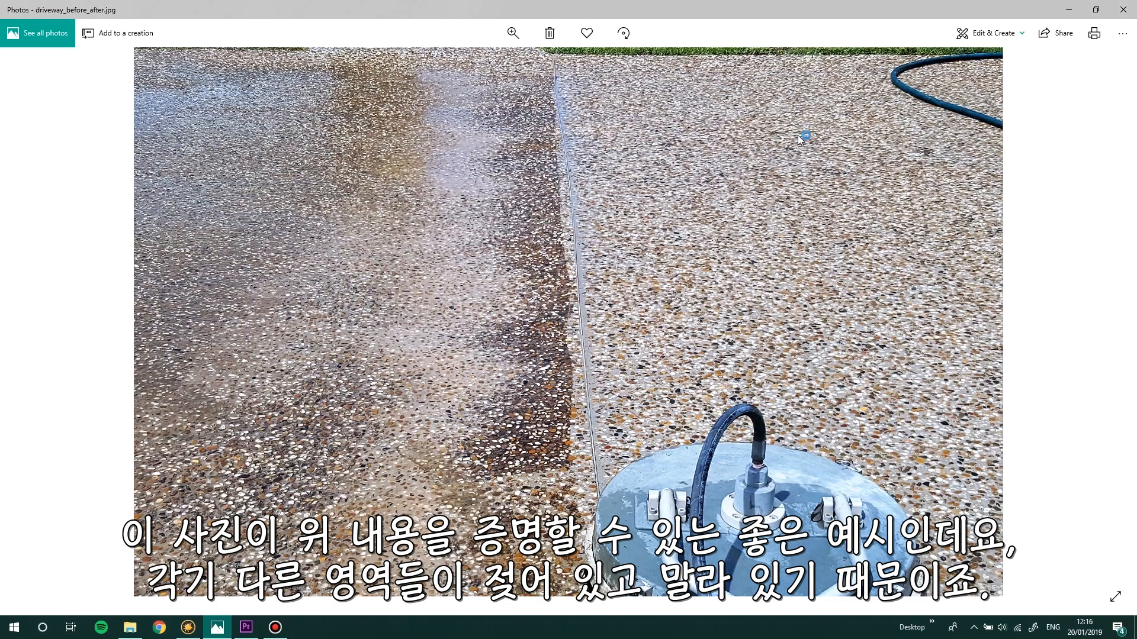
mouse_move(799, 139)
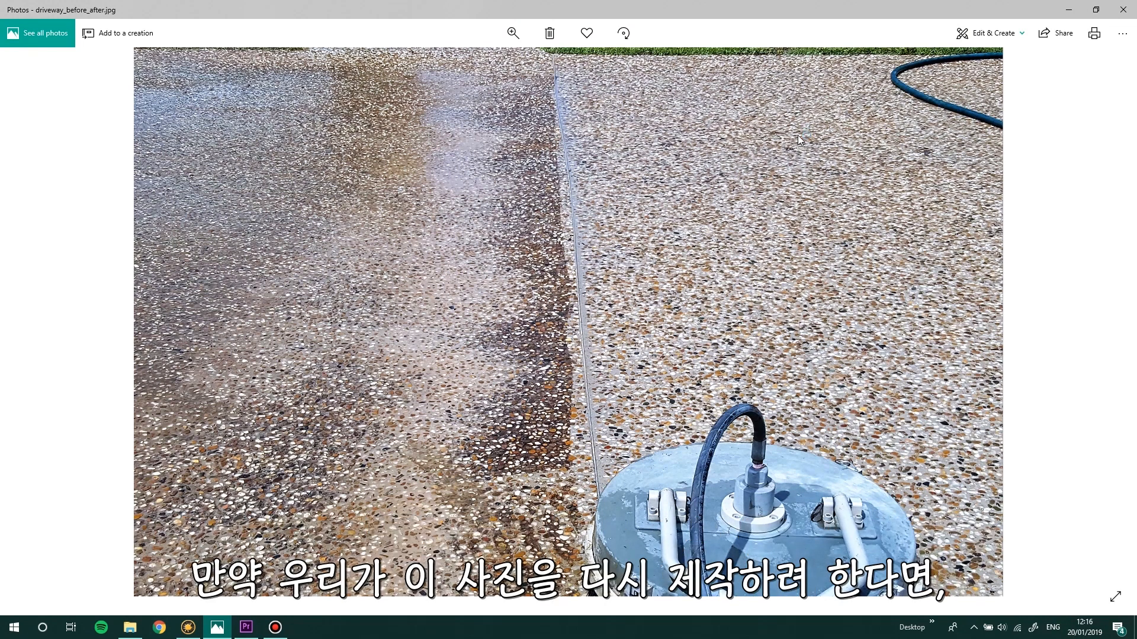
mouse_move(605, 369)
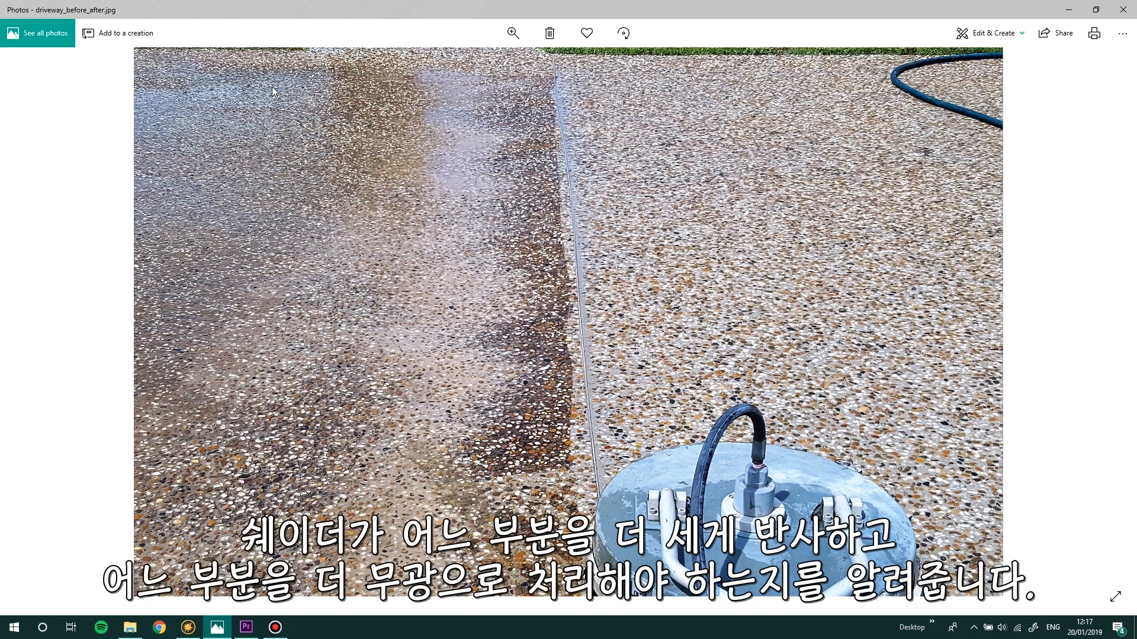
mouse_move(287, 124)
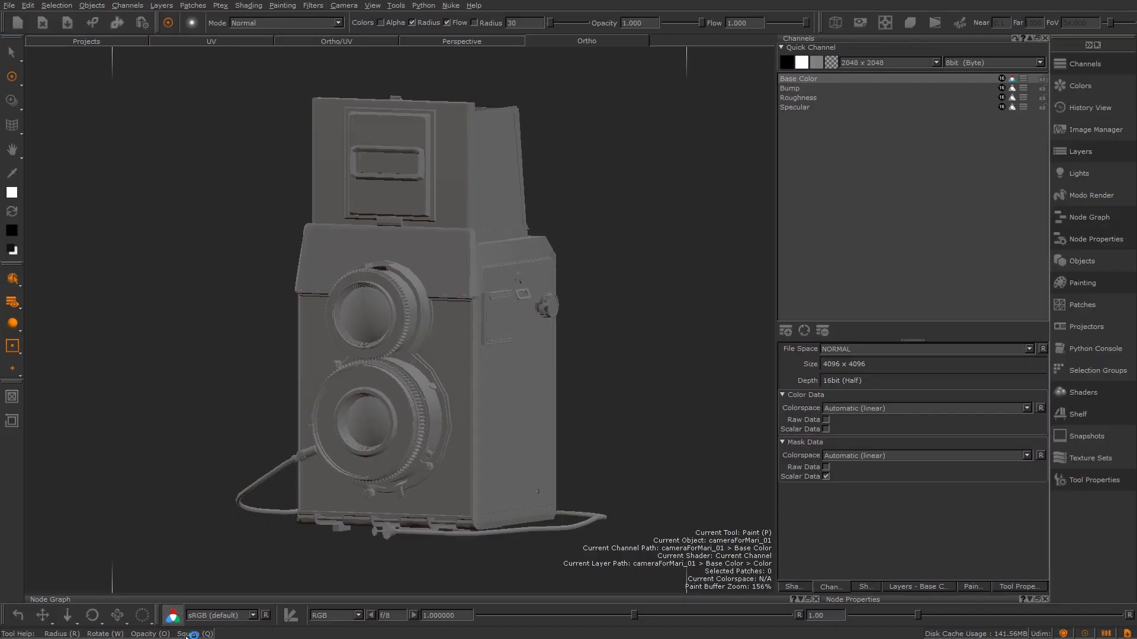
Shade the camera with the Principled BRDF shader and reveal its input slots.
click(1085, 392)
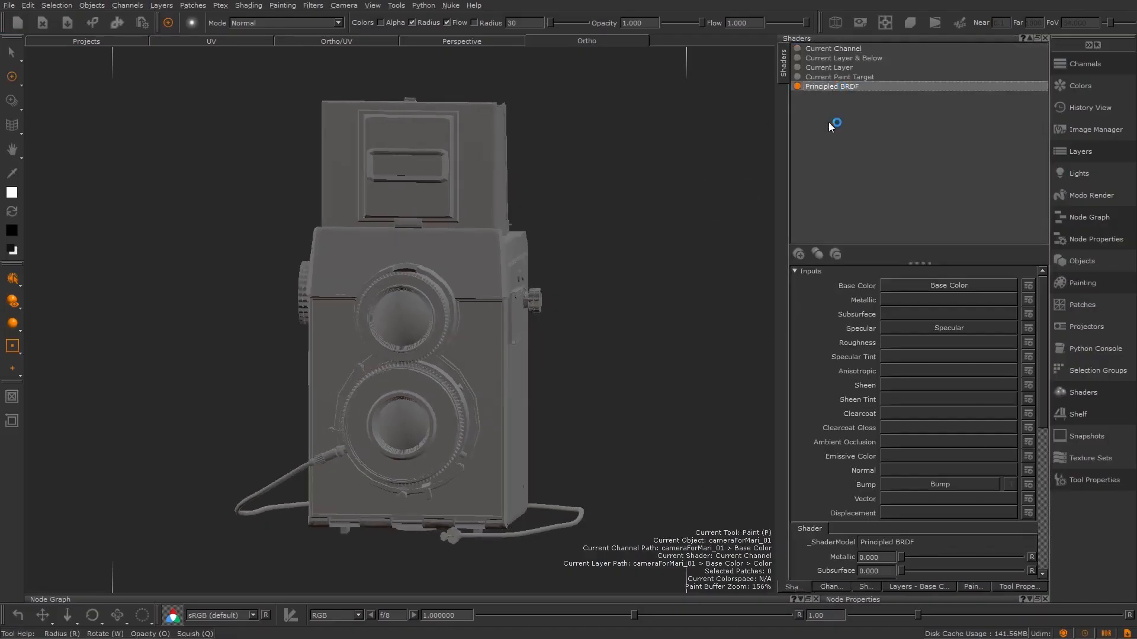
scroll(down, 3)
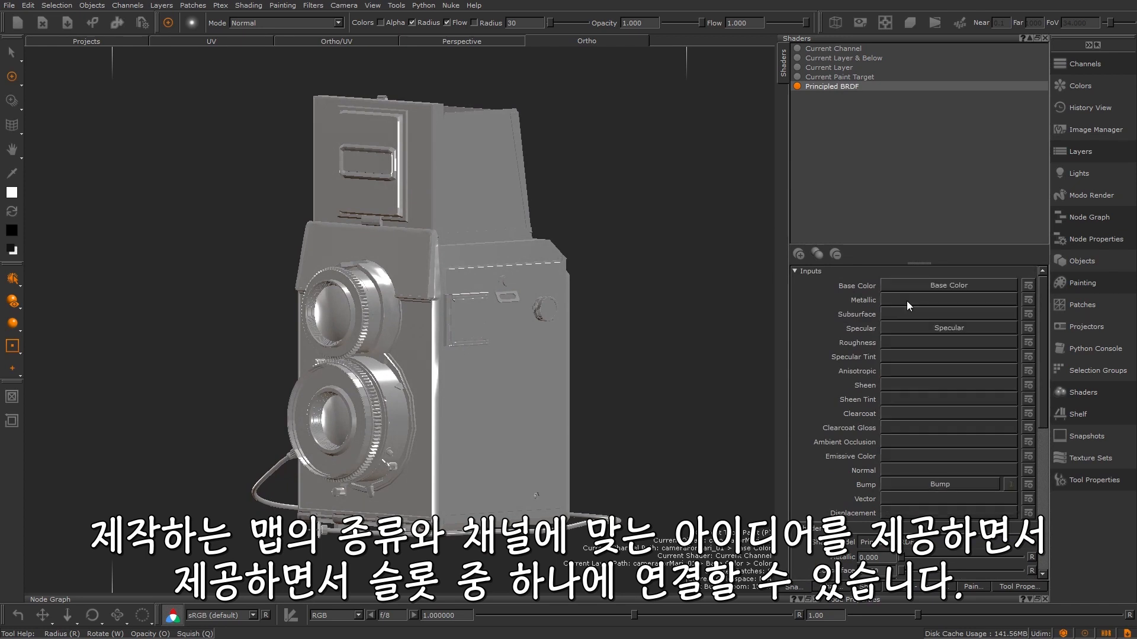
mouse_move(836, 132)
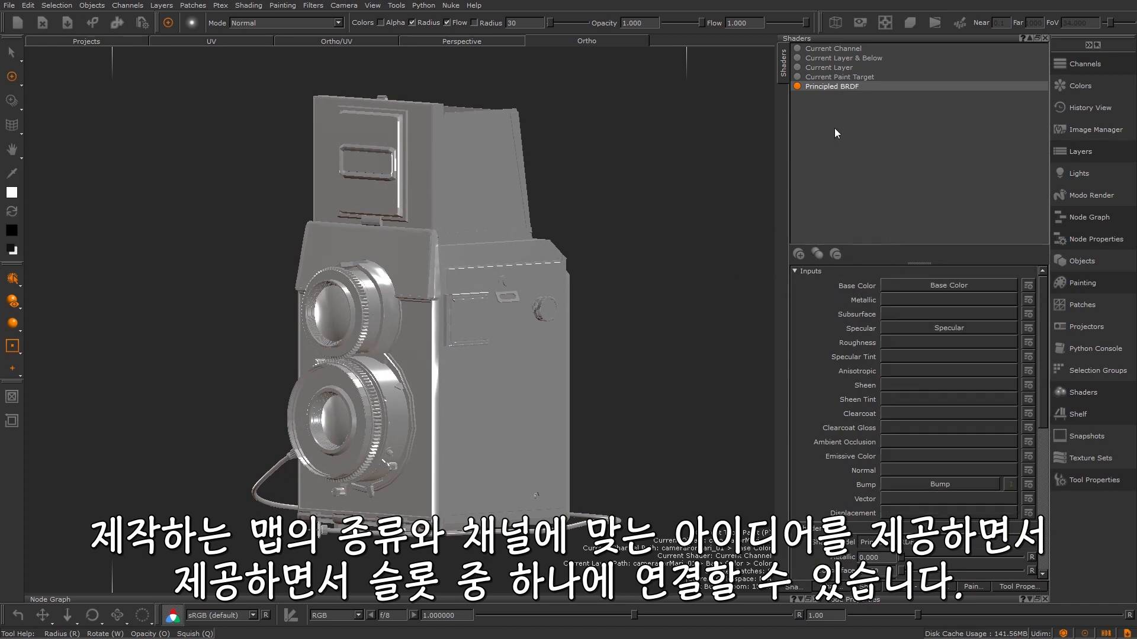
Switch shading to Current Channel and show the channel list (Base Color, Bump, Roughness, Specular).
click(834, 47)
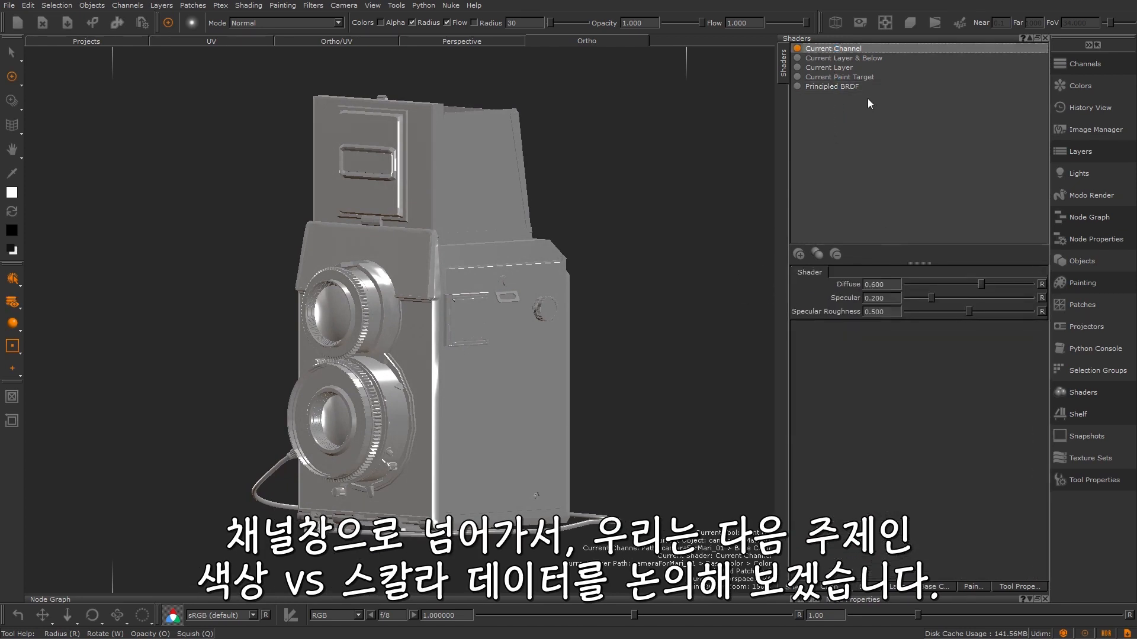
click(1086, 64)
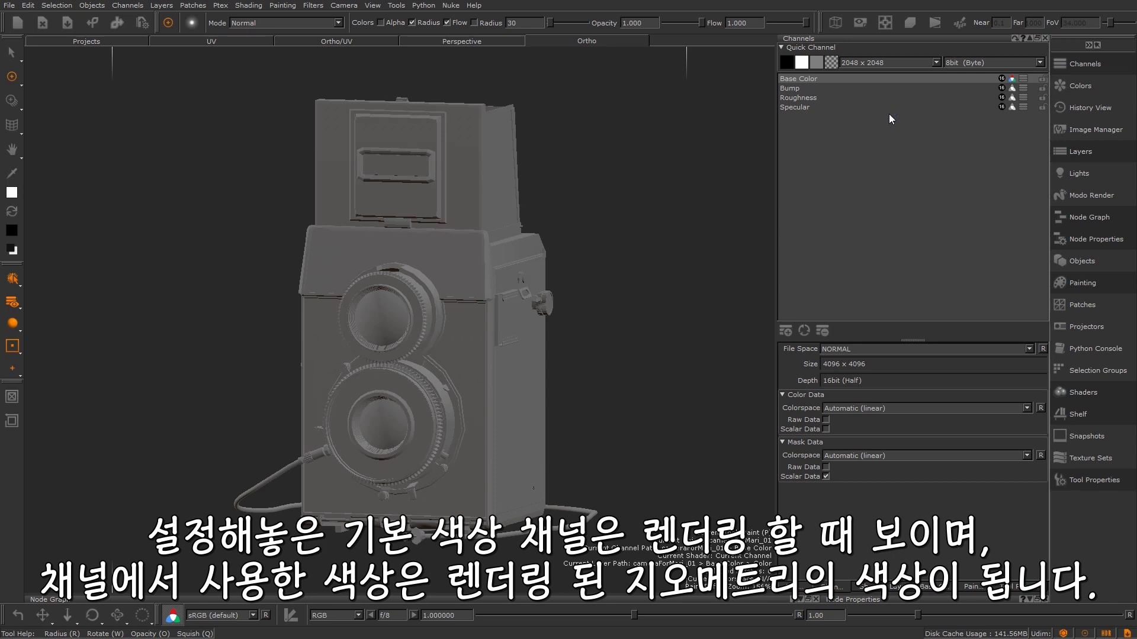
mouse_move(731, 192)
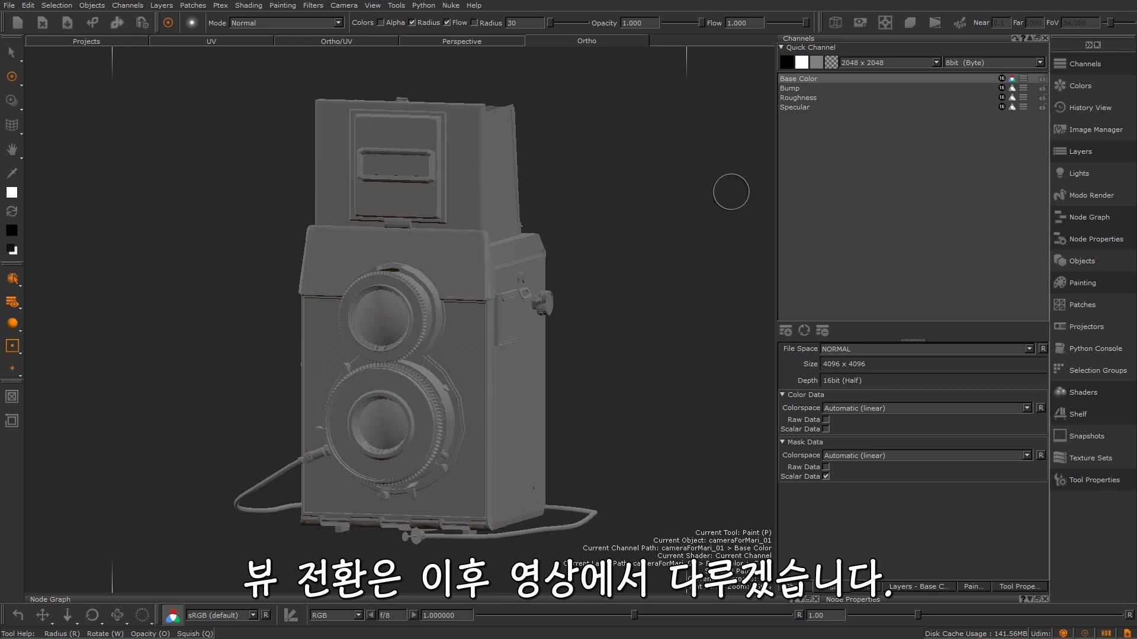
mouse_move(158, 553)
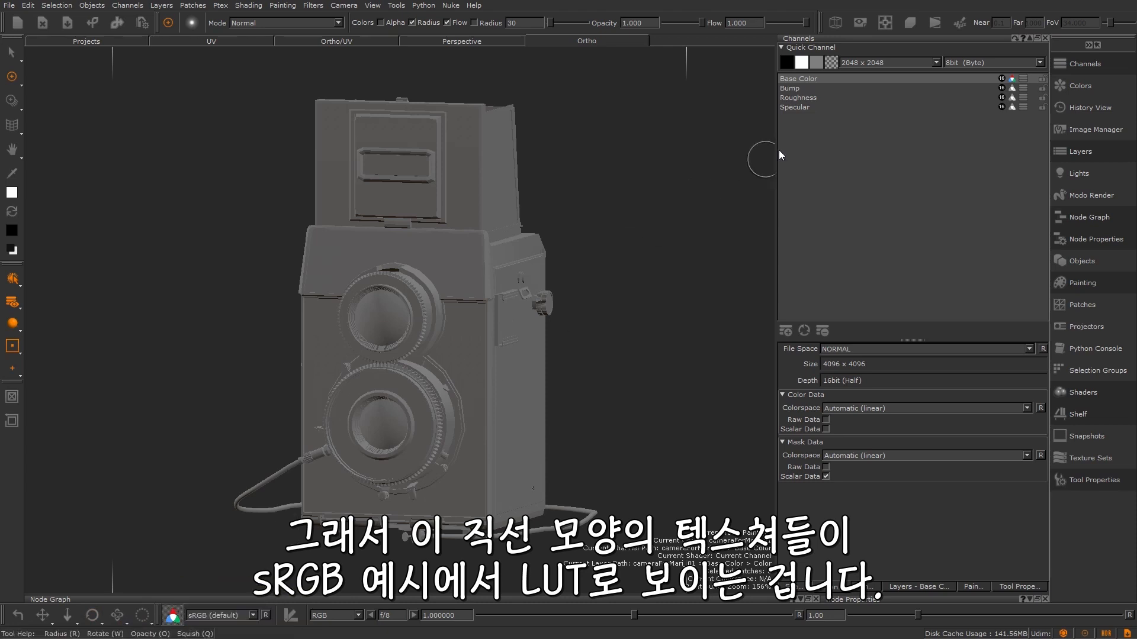
Make Roughness the current channel so its scalar data displays raw.
click(797, 97)
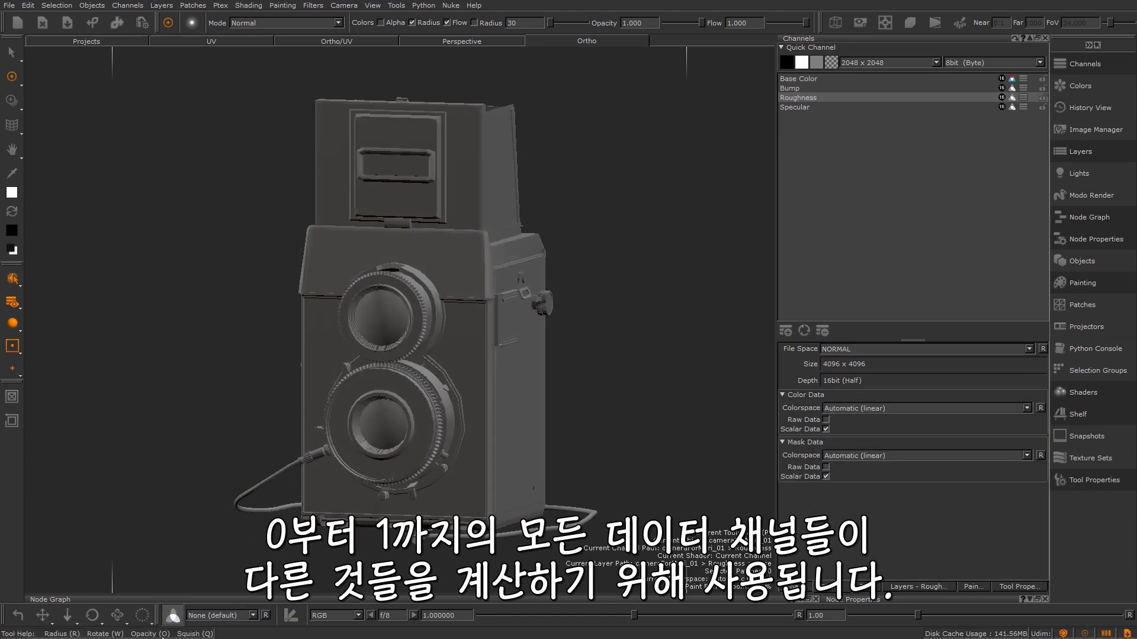
mouse_move(171, 614)
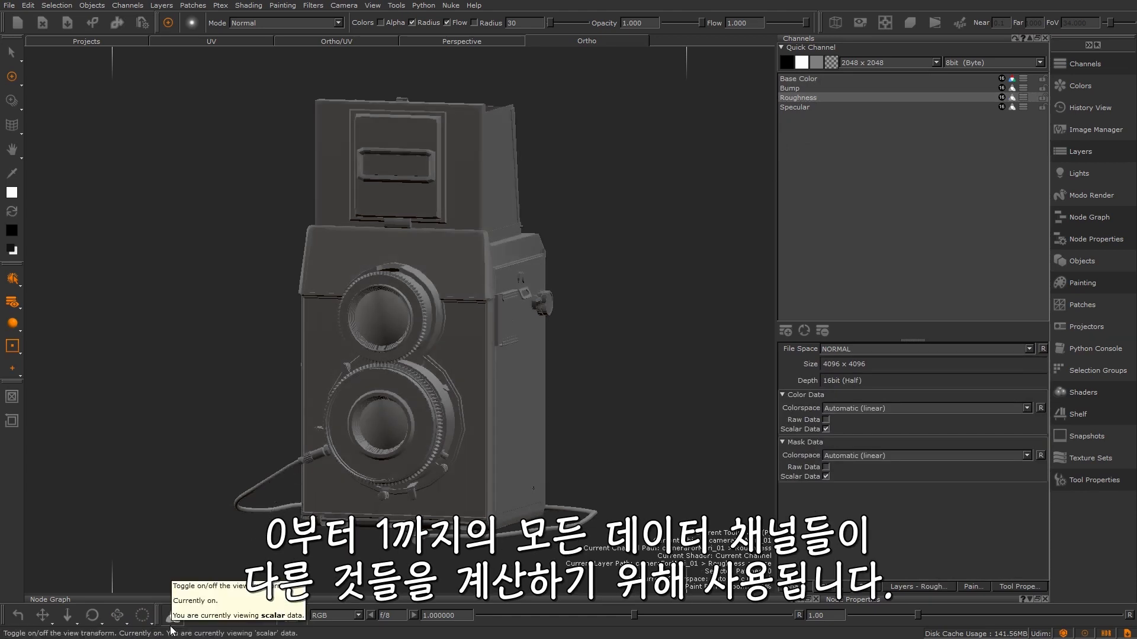